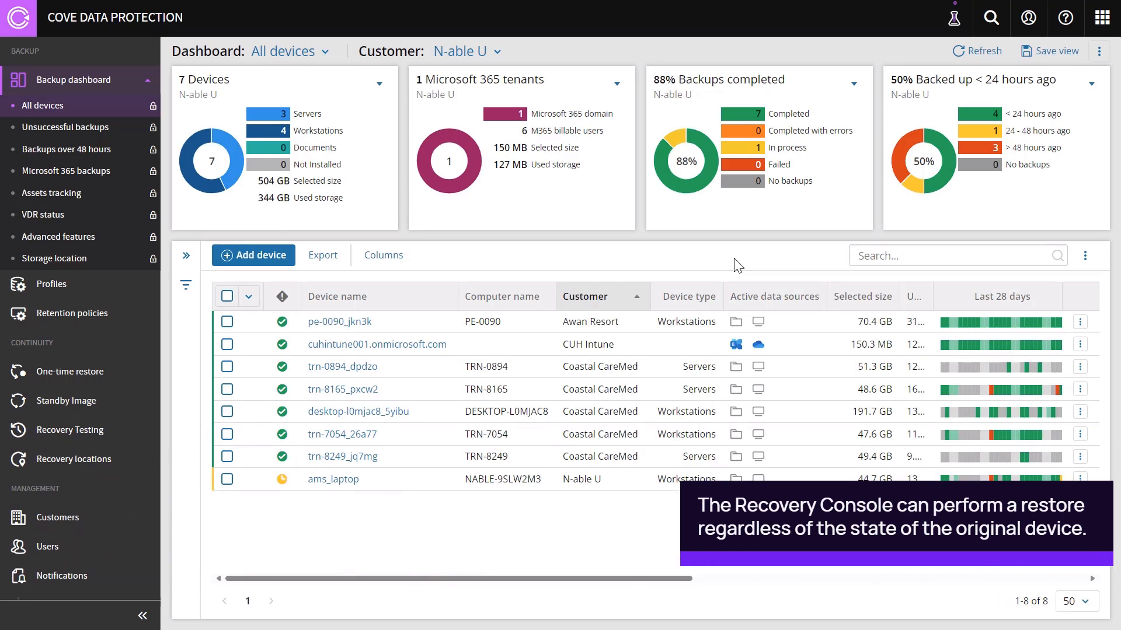
Filter the device list to Coastal CareMed and open device trn-8165_pxcw2
{"action": "left_click", "coordinate": [496, 51]}
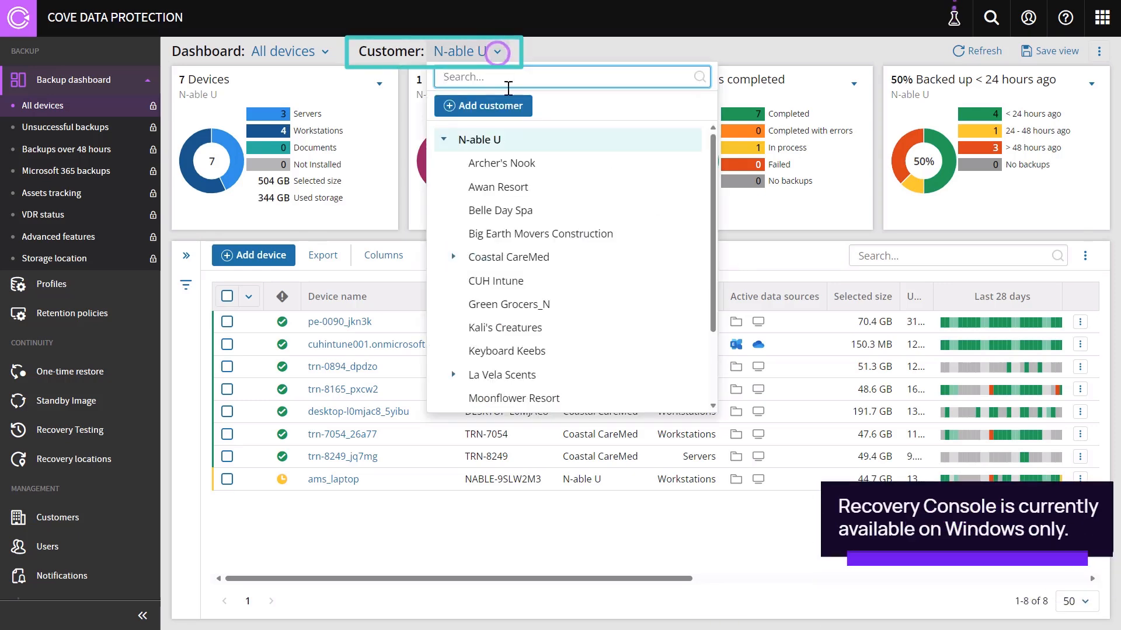
{"action": "left_click", "coordinate": [509, 257]}
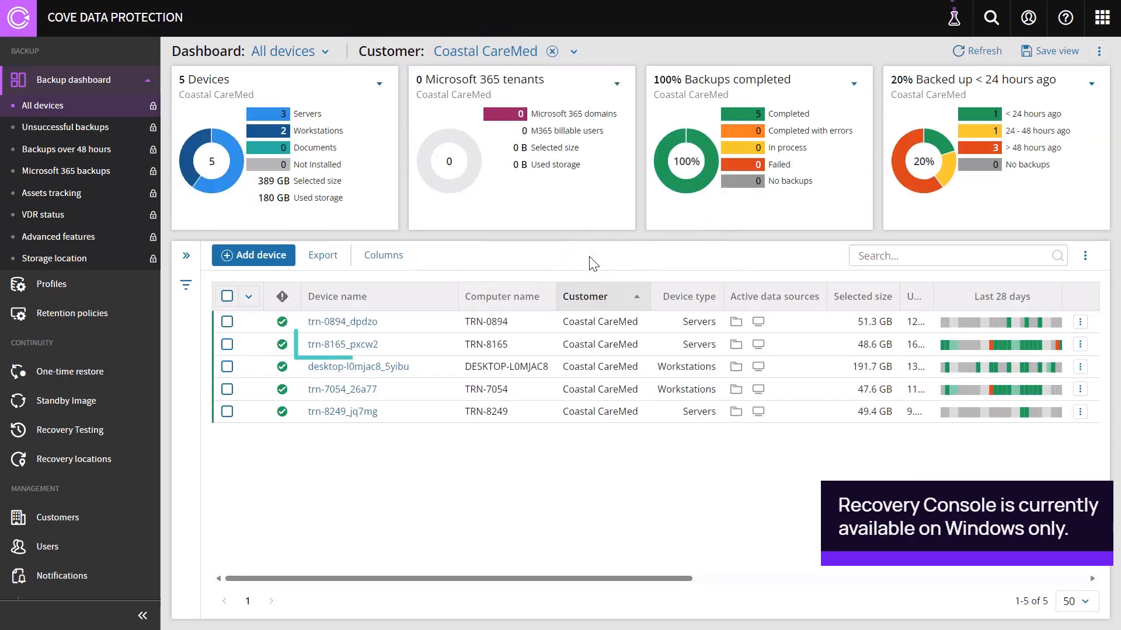
{"action": "left_click", "coordinate": [343, 344]}
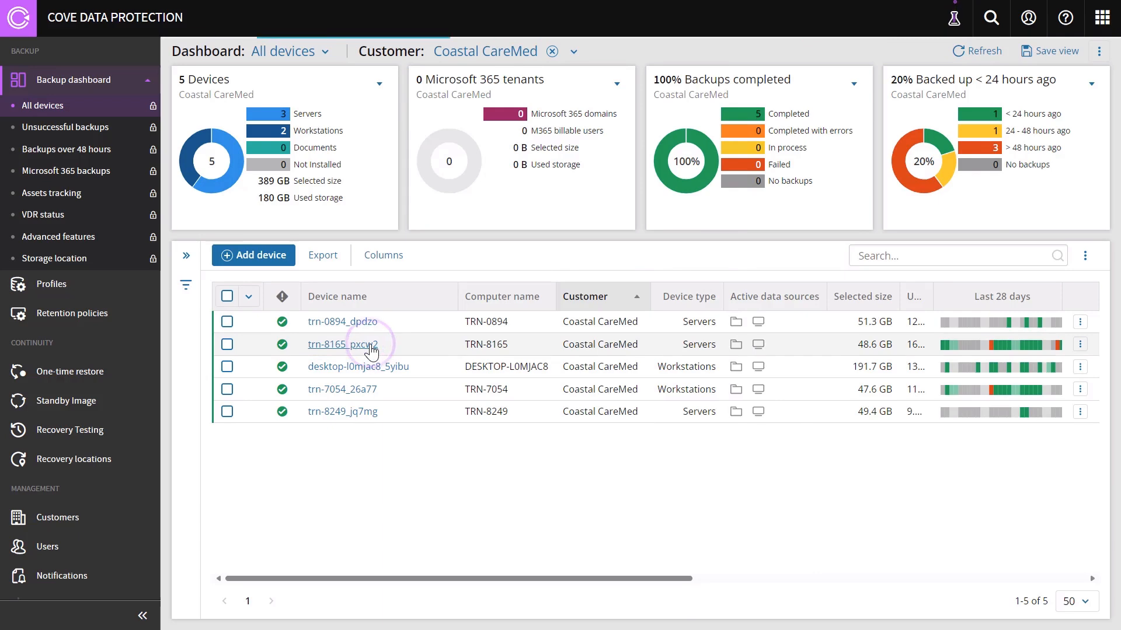
{"action": "left_click", "coordinate": [343, 343]}
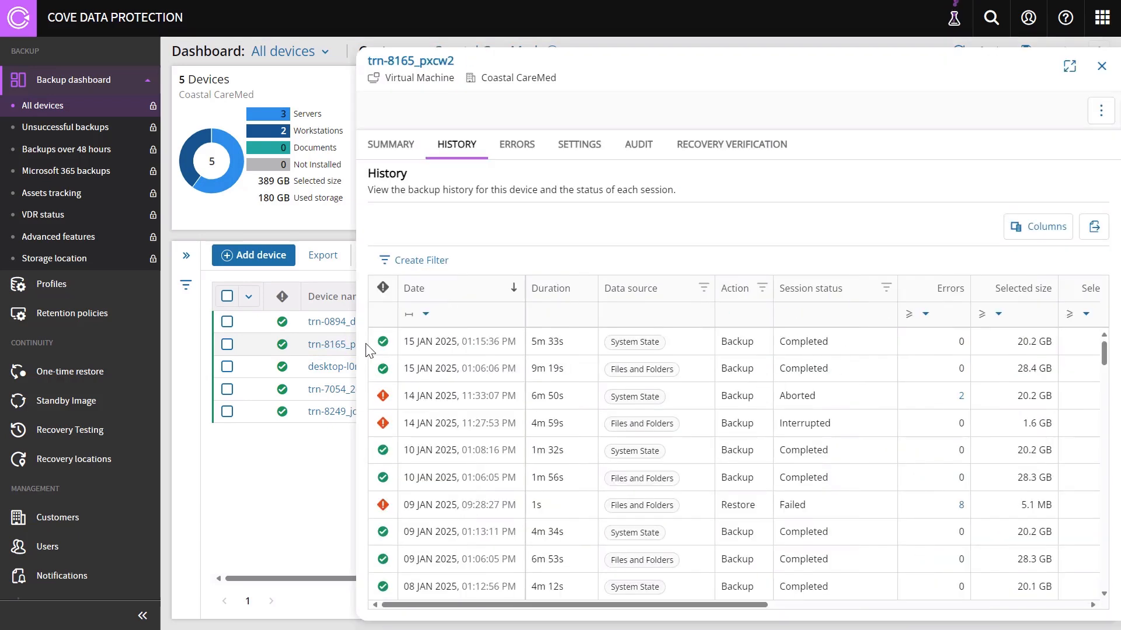
{"action": "left_click", "coordinate": [579, 144]}
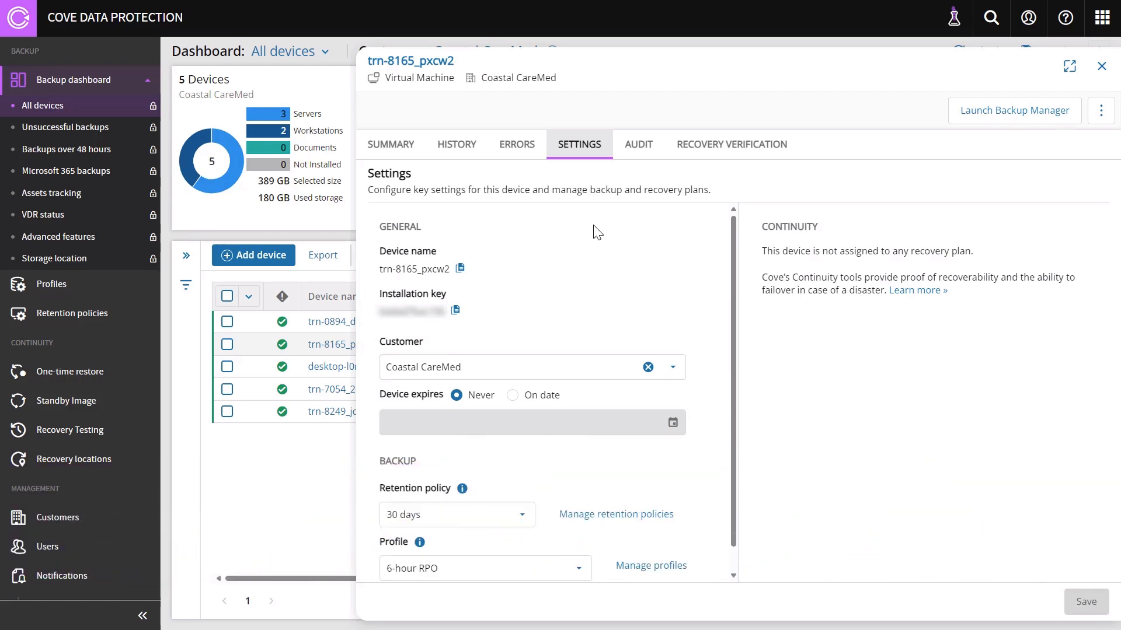
{"action": "mouse_move", "coordinate": [461, 270]}
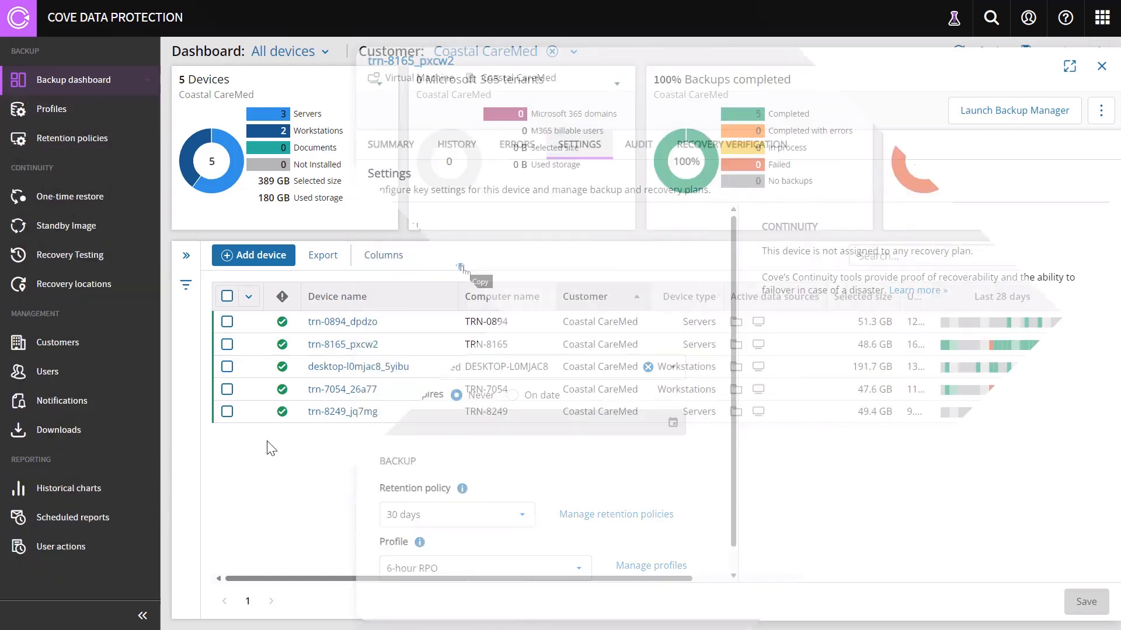
Download the Windows x64 Recovery Console installer from the Downloads page
{"action": "left_click", "coordinate": [1101, 66]}
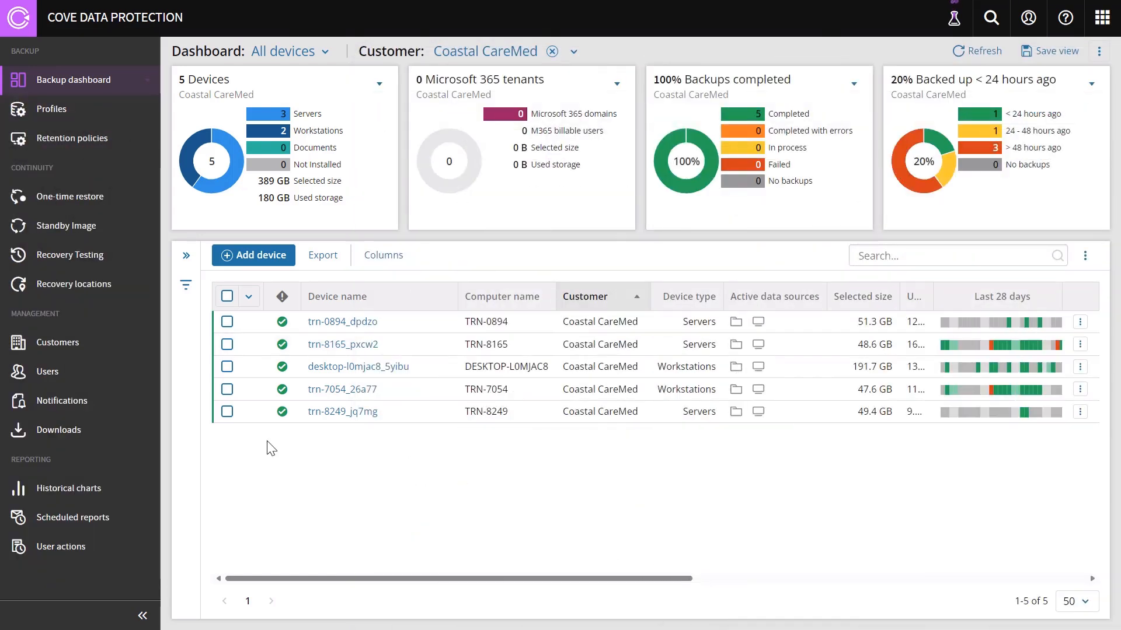
{"action": "left_click", "coordinate": [59, 429]}
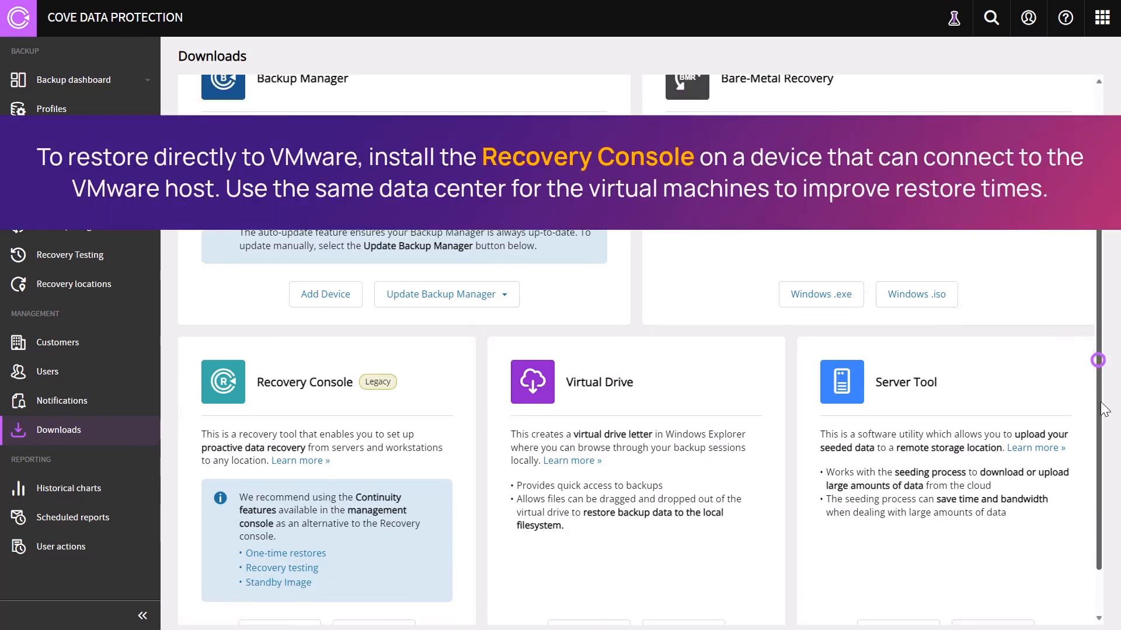
{"action": "scroll", "scroll_direction": "down", "scroll_amount": 3}
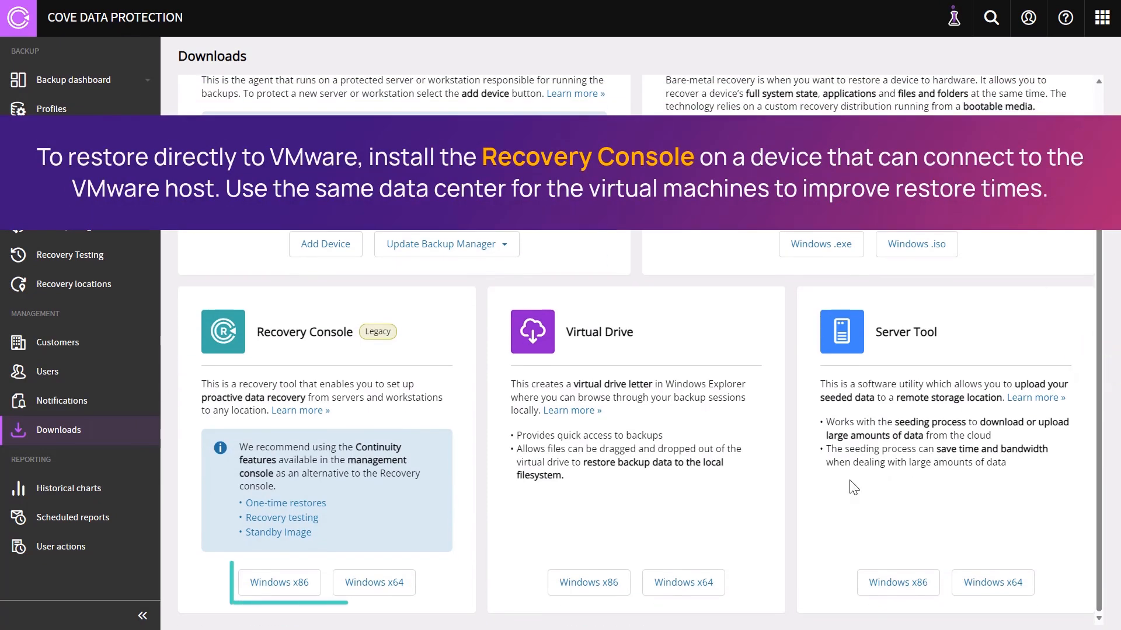
{"action": "left_click", "coordinate": [374, 581]}
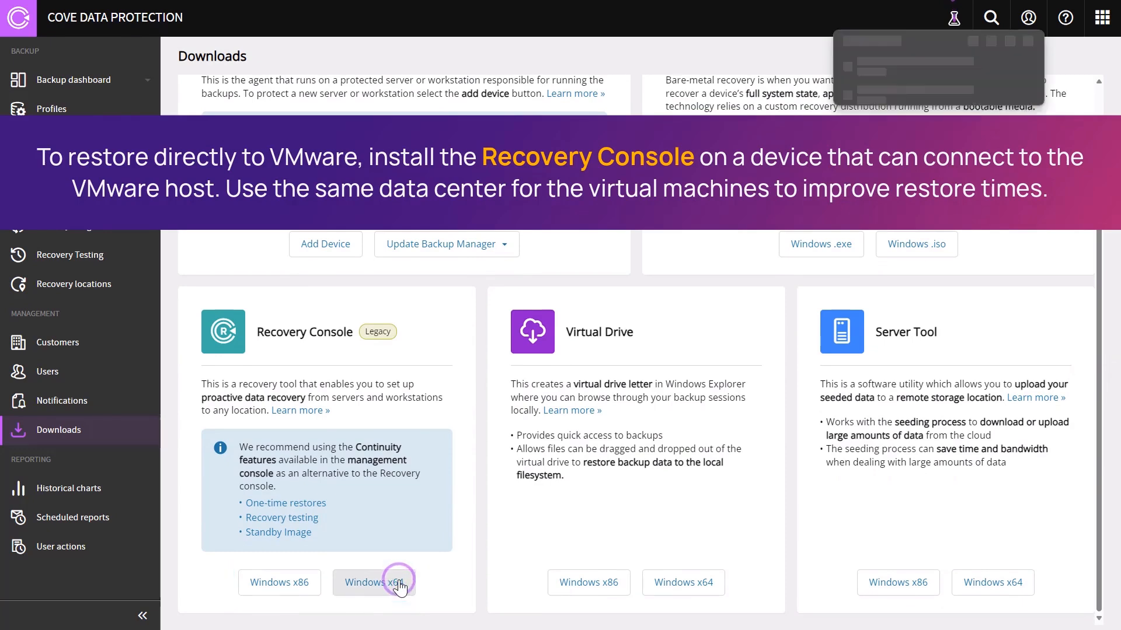
{"action": "left_click", "coordinate": [375, 582]}
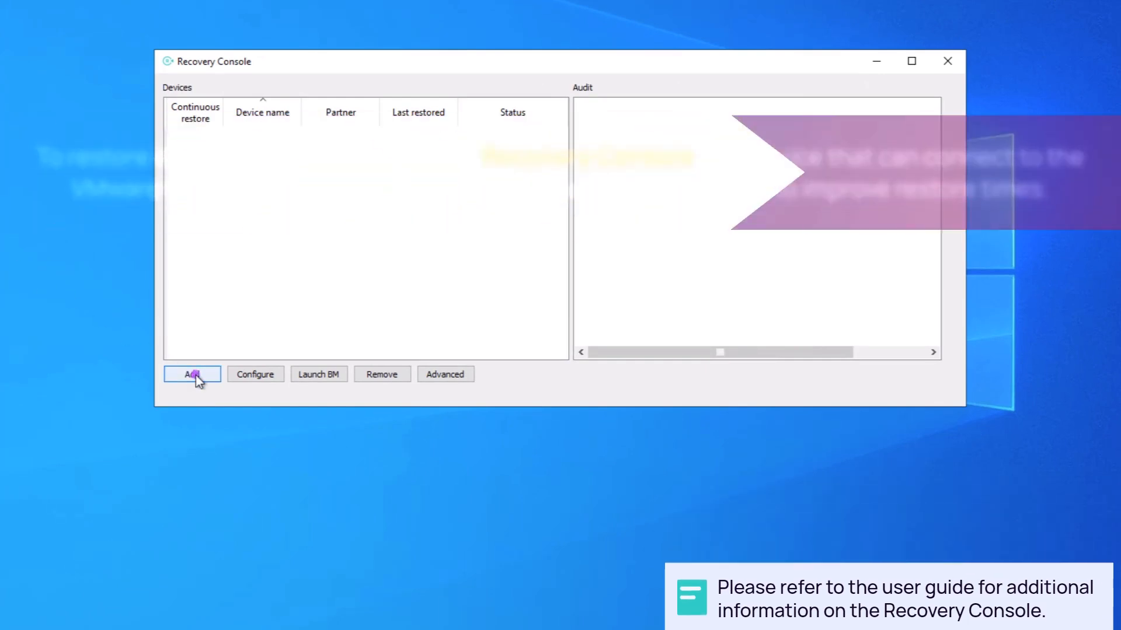
Add device pe-0083_erdoz to the Recovery Console and select it
{"action": "left_click", "coordinate": [192, 373]}
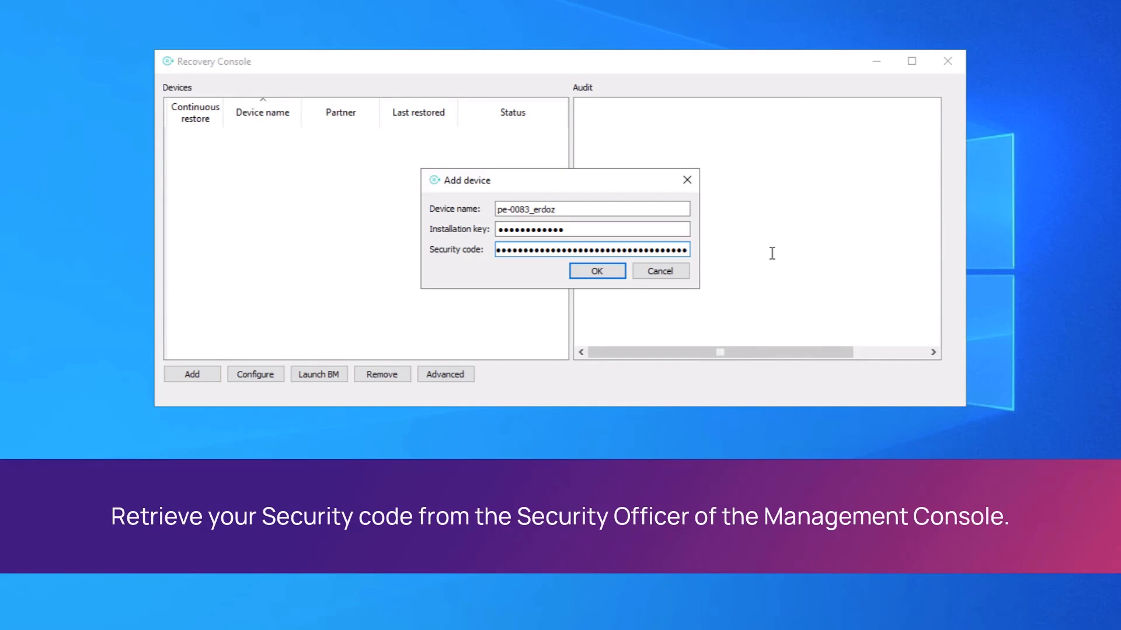
{"action": "mouse_move", "coordinate": [717, 267]}
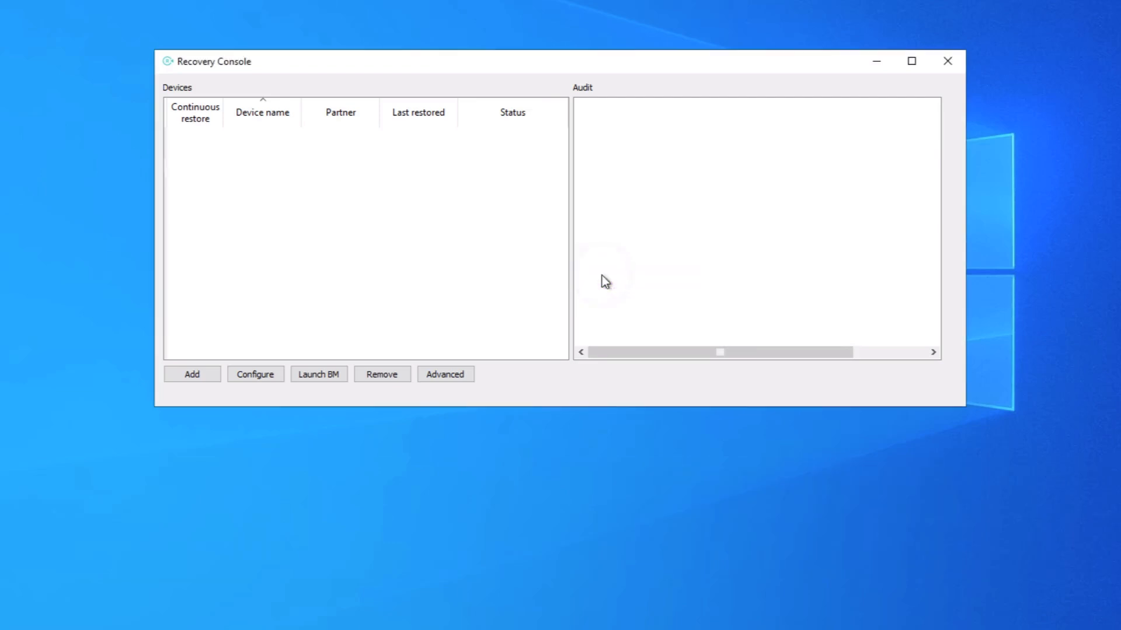
{"action": "left_click", "coordinate": [255, 373]}
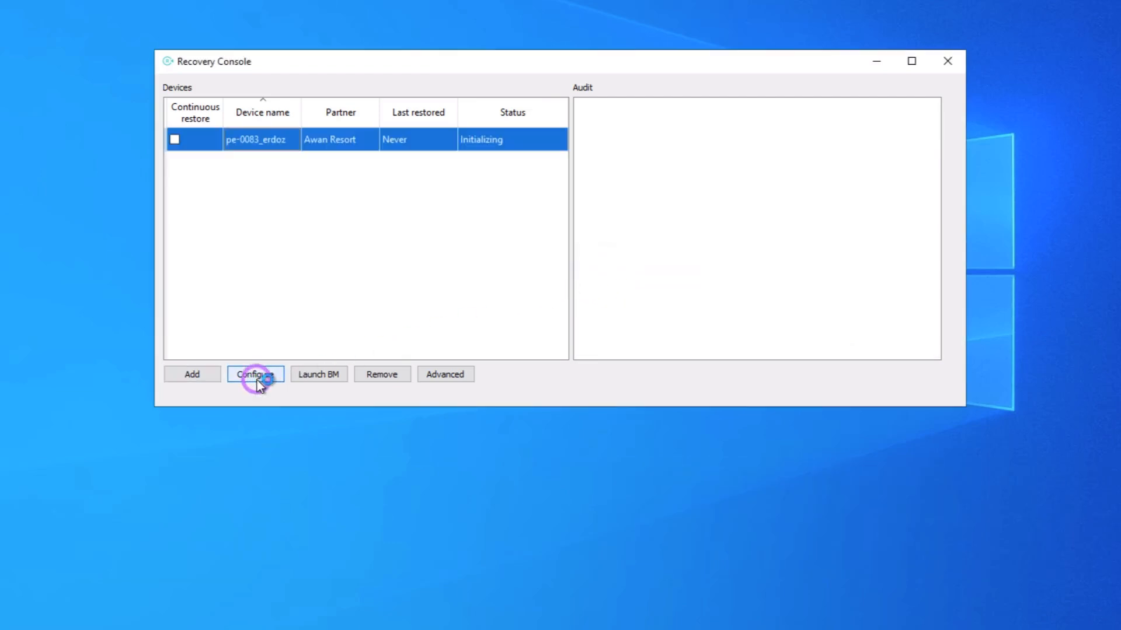
Configure pe-0083_erdoz to track Virtual disaster recovery as its data source
{"action": "left_click", "coordinate": [255, 373]}
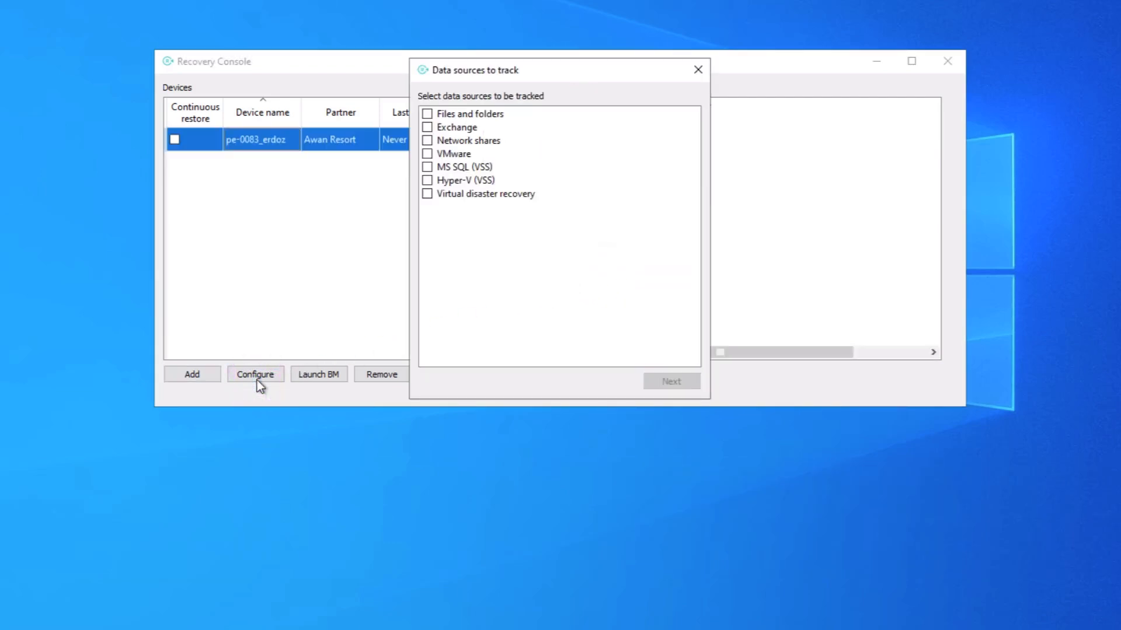
{"action": "left_click", "coordinate": [427, 194]}
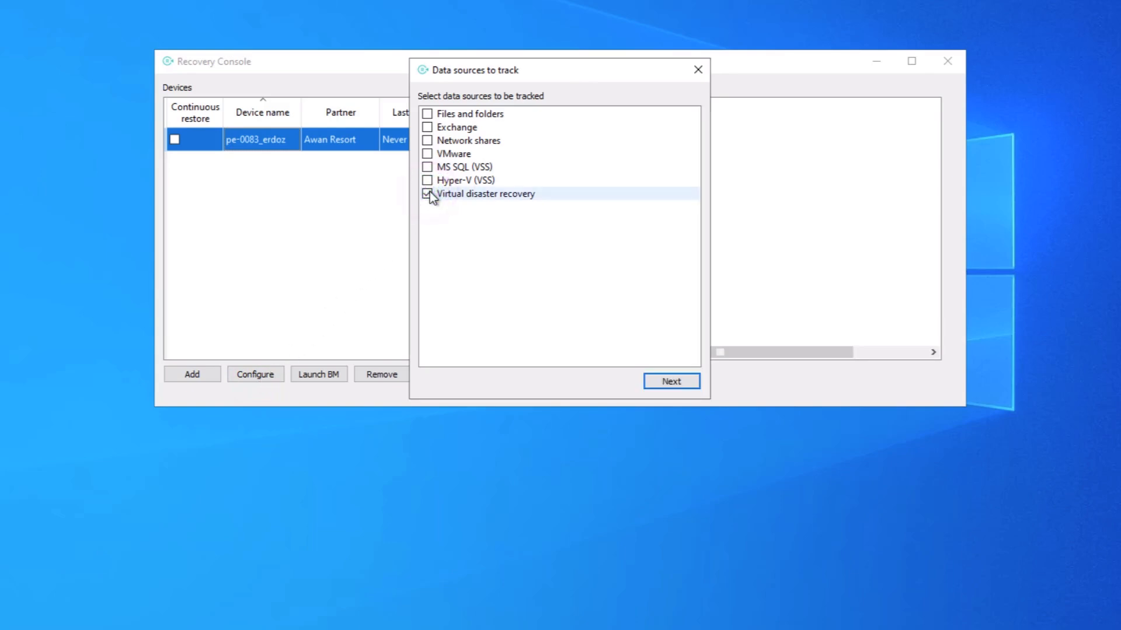
{"action": "left_click", "coordinate": [669, 381]}
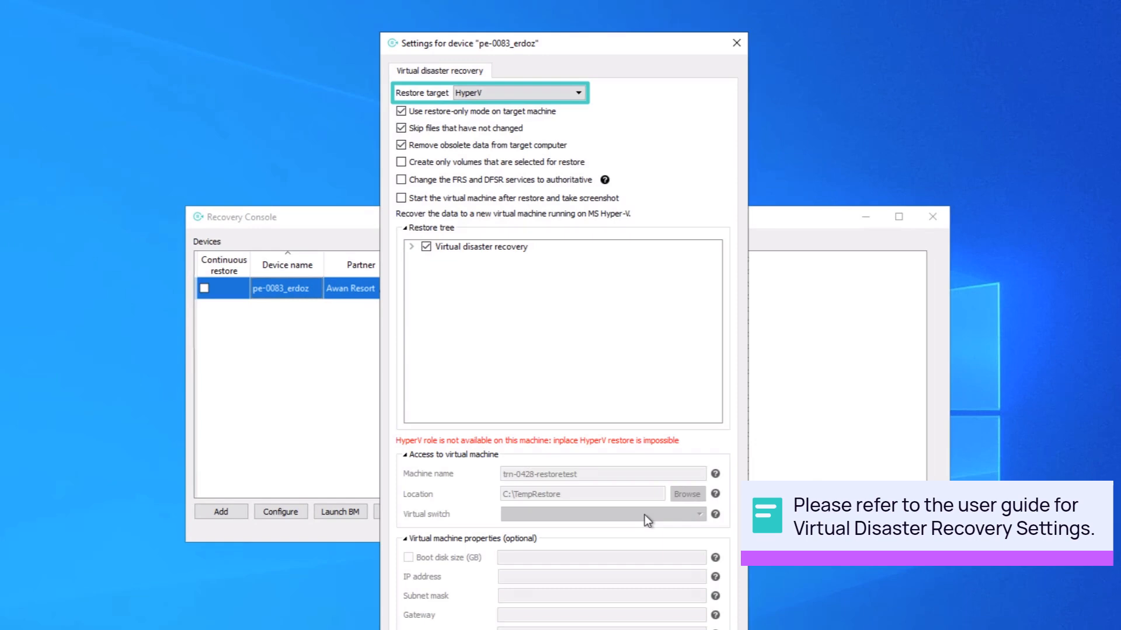
Set the restore target to VMware VMDK, creating only volumes selected for restore
{"action": "left_click", "coordinate": [576, 93]}
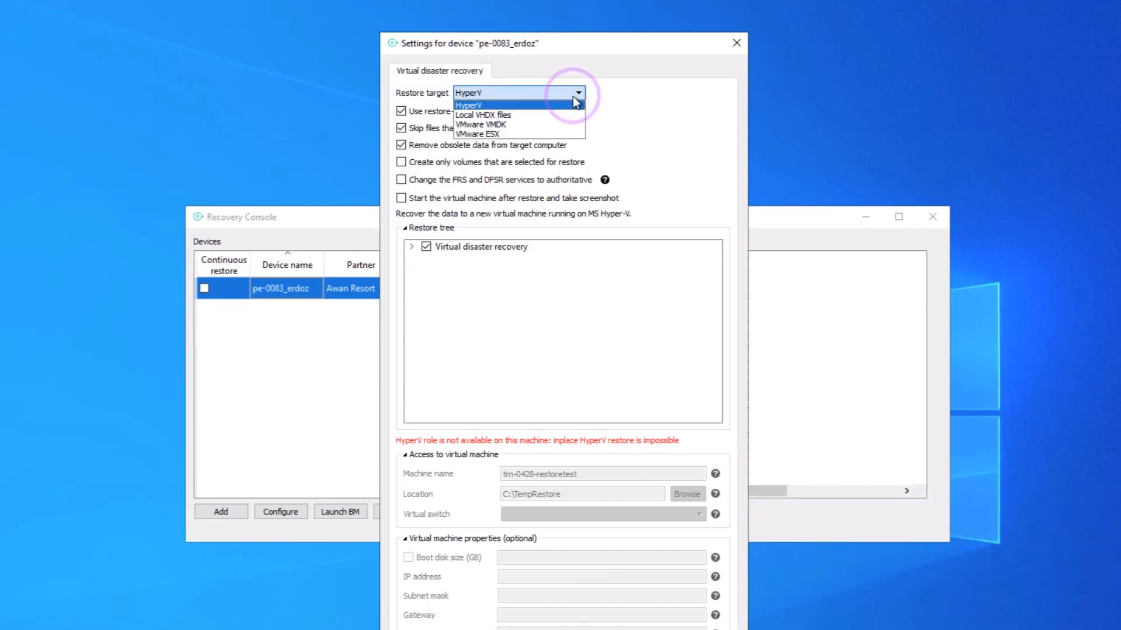
{"action": "mouse_move", "coordinate": [500, 125]}
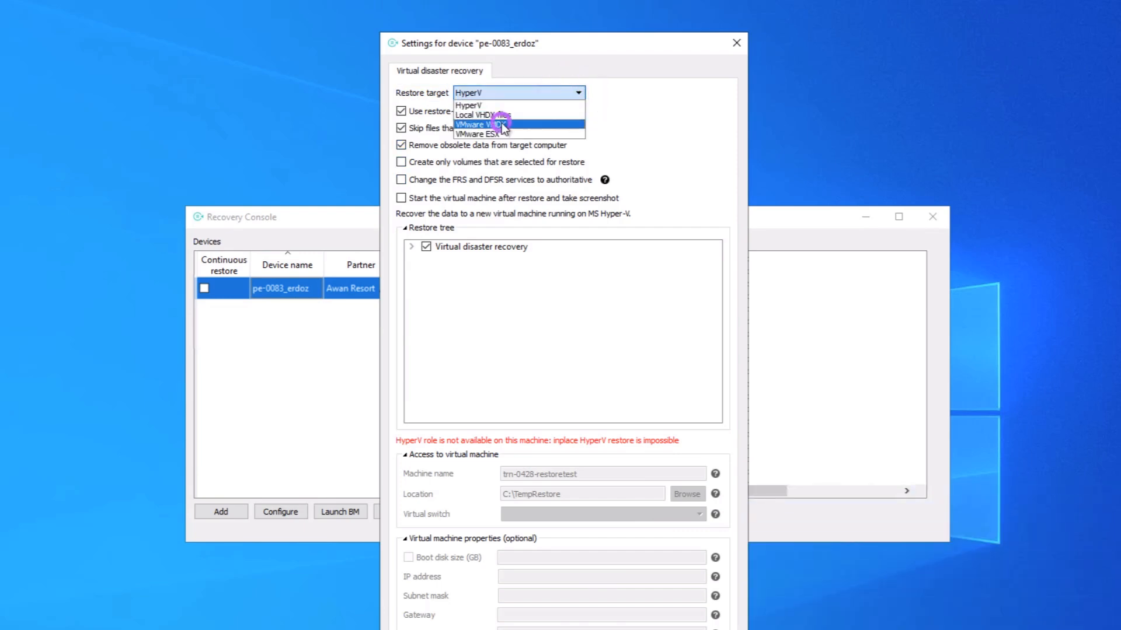
{"action": "left_click", "coordinate": [481, 125]}
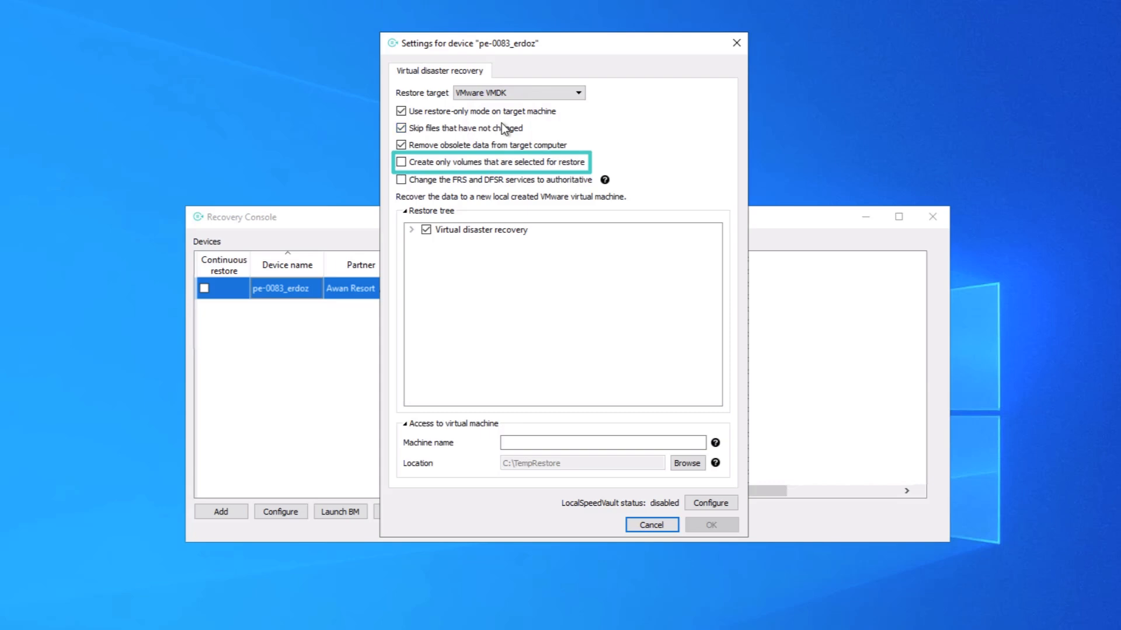
{"action": "left_click", "coordinate": [401, 162]}
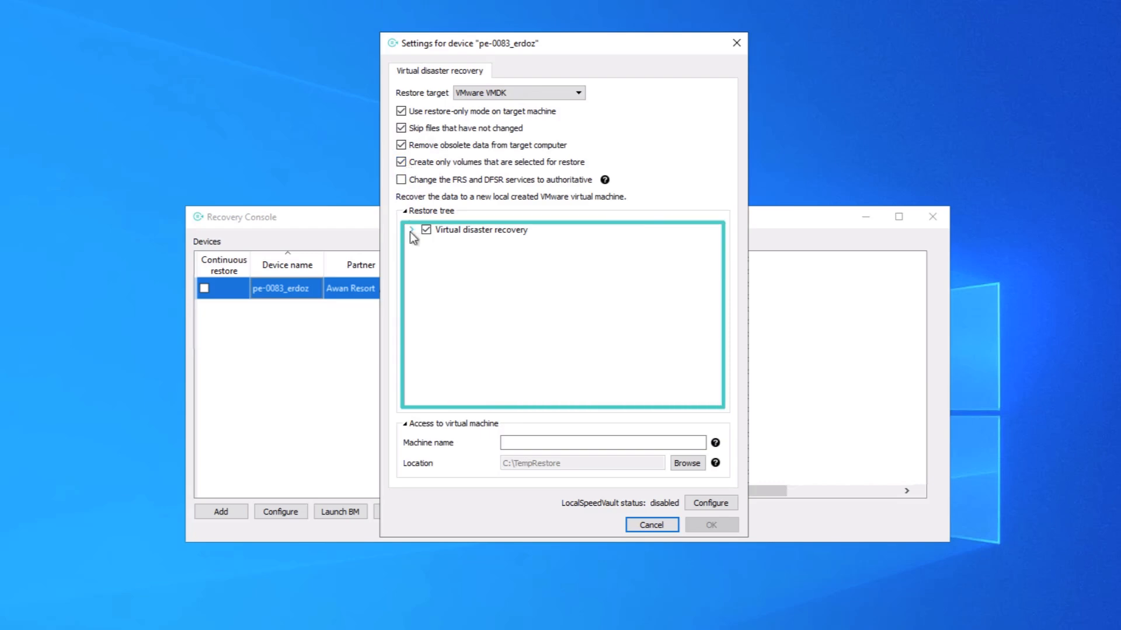
Expand the restore tree to drive C: and name the machine 'trn-0428-restoretest'
{"action": "left_click", "coordinate": [412, 229]}
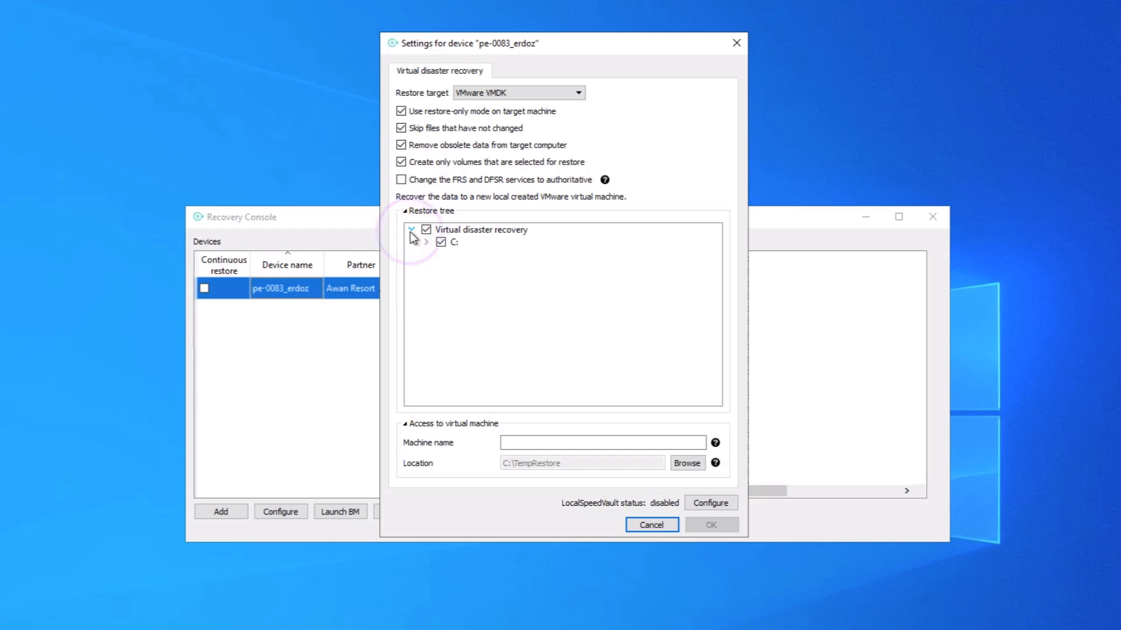
{"action": "left_click", "coordinate": [426, 241]}
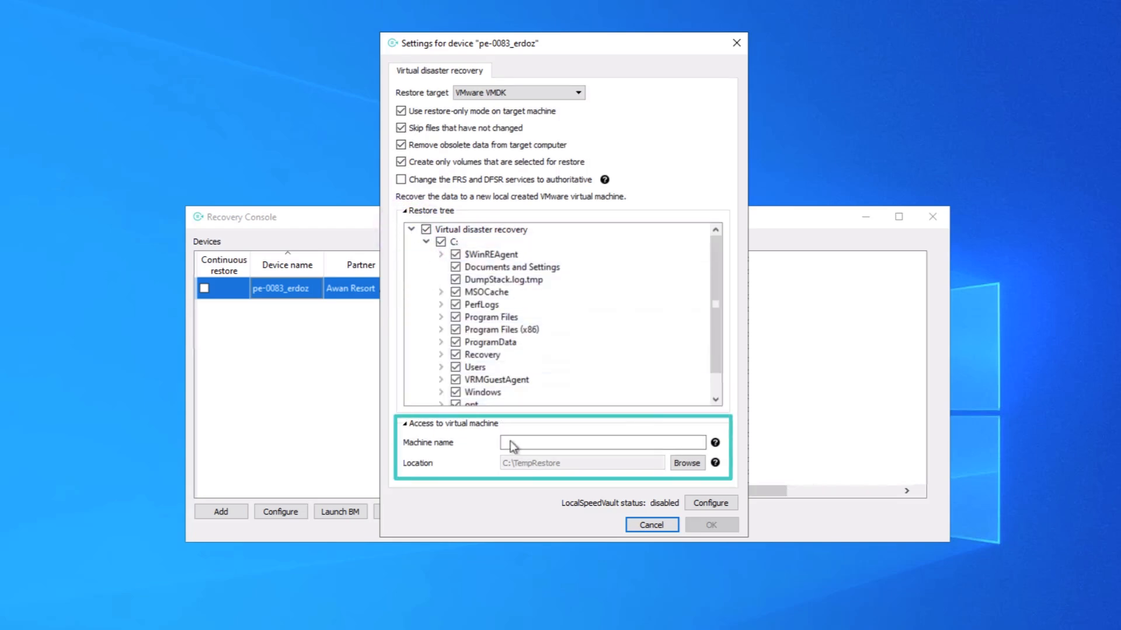
{"action": "left_click", "coordinate": [601, 442]}
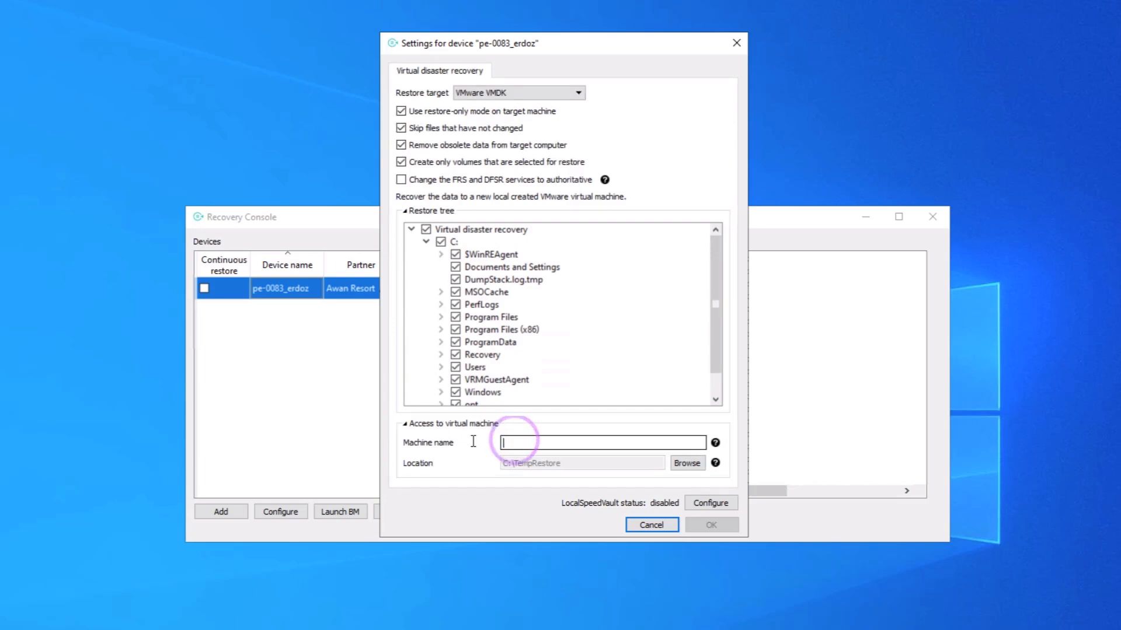
{"action": "type", "text": "trn-0428-restoretest"}
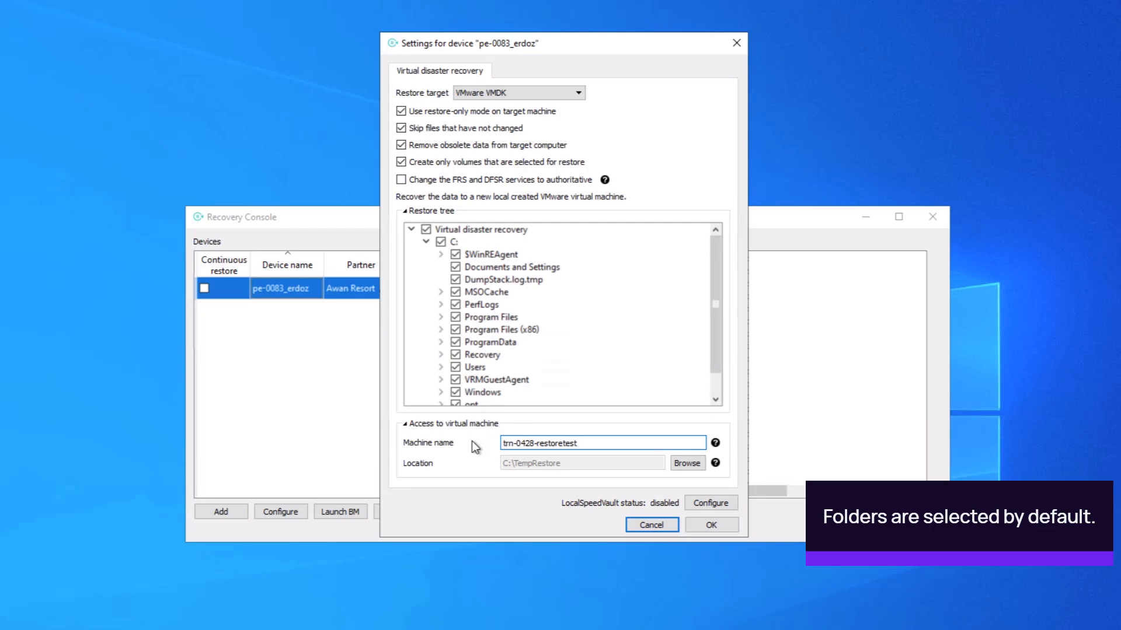
{"action": "mouse_move", "coordinate": [480, 457]}
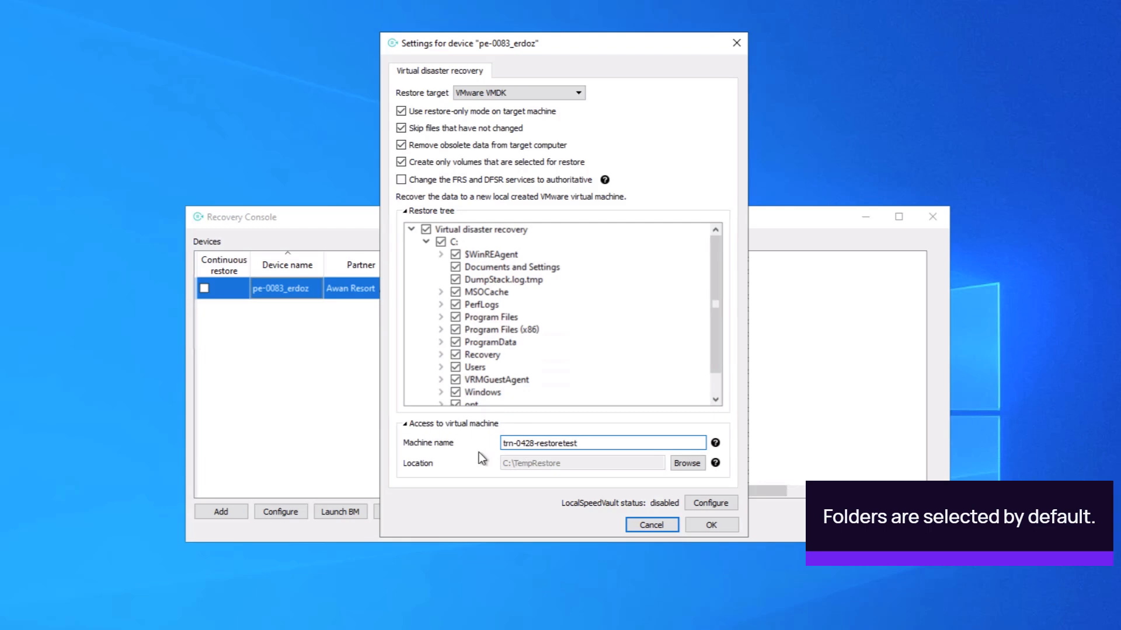
{"action": "mouse_move", "coordinate": [710, 525]}
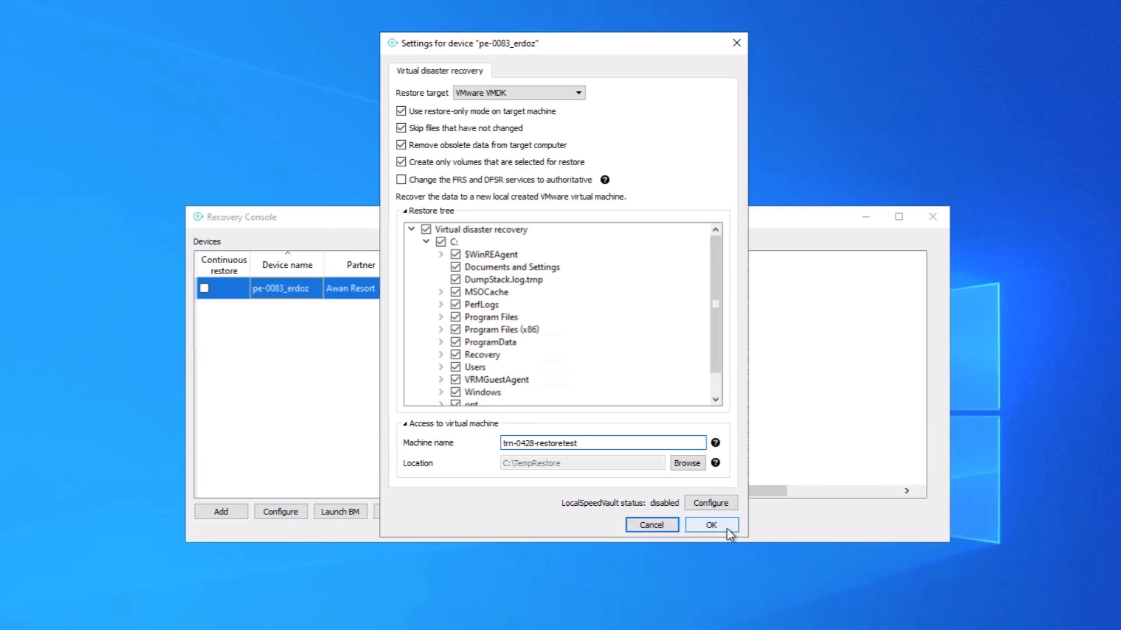
Save the VMware VMDK restore settings and enable Local SpeedVault
{"action": "left_click", "coordinate": [710, 524]}
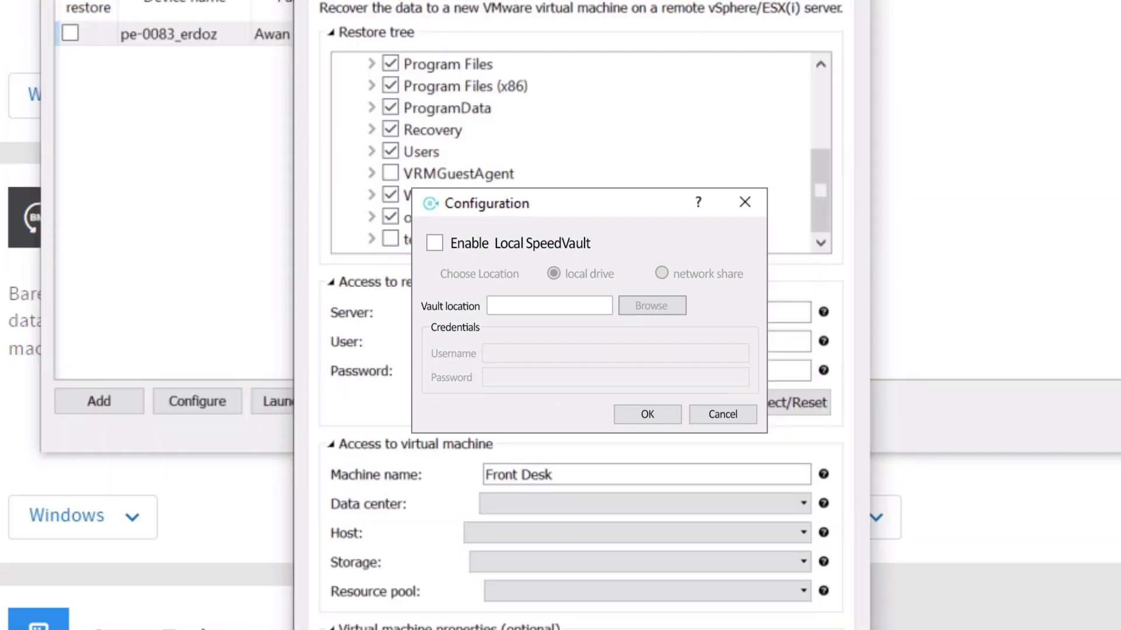
{"action": "left_click", "coordinate": [435, 243]}
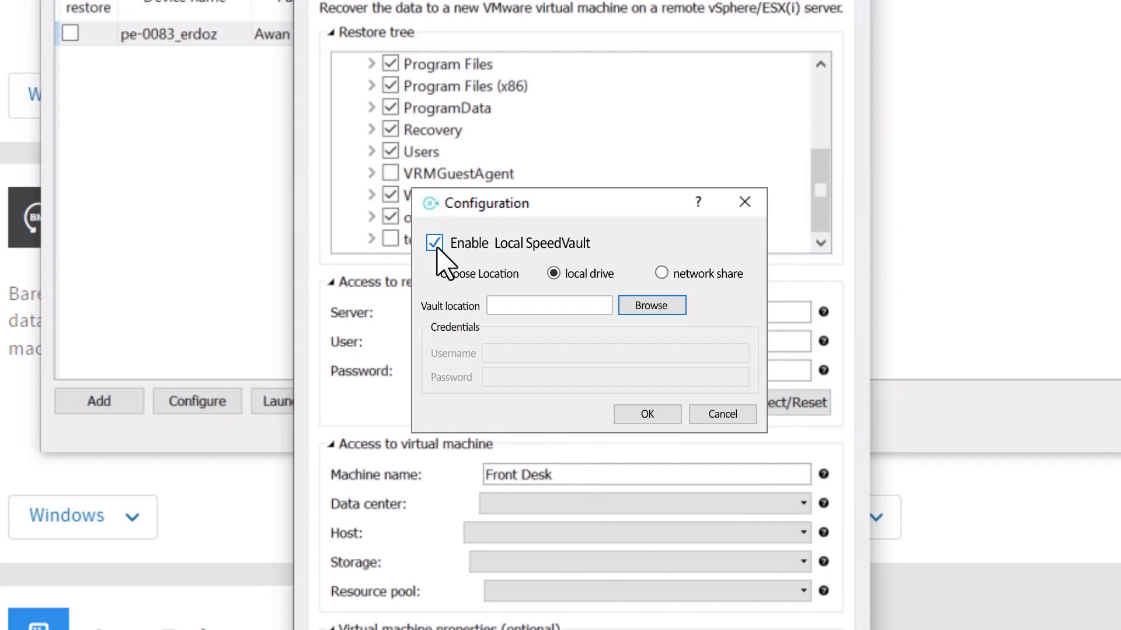
{"action": "left_click", "coordinate": [433, 243]}
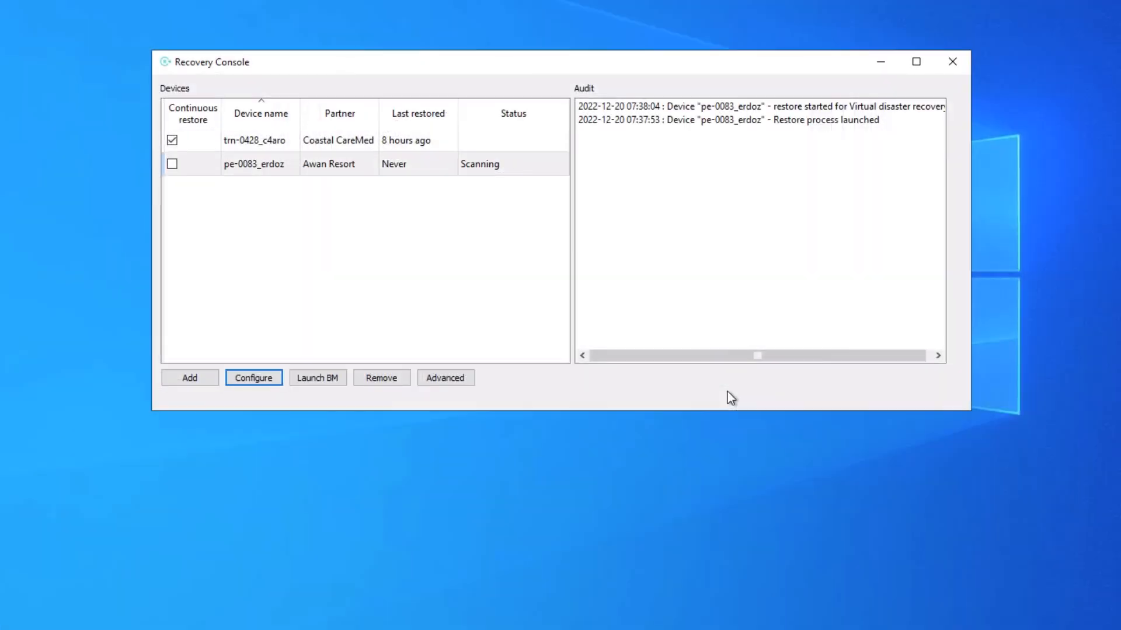
Select pe-0083_erdoz and launch its Backup Manager from the device's actions
{"action": "left_click", "coordinate": [254, 162]}
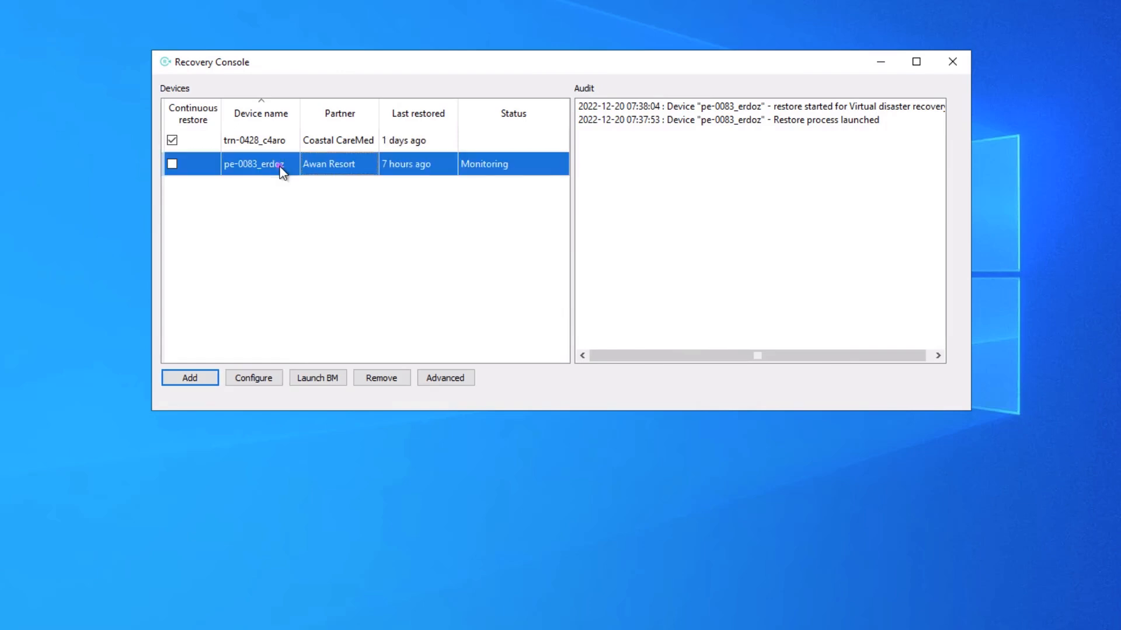
{"action": "right_click", "coordinate": [257, 164]}
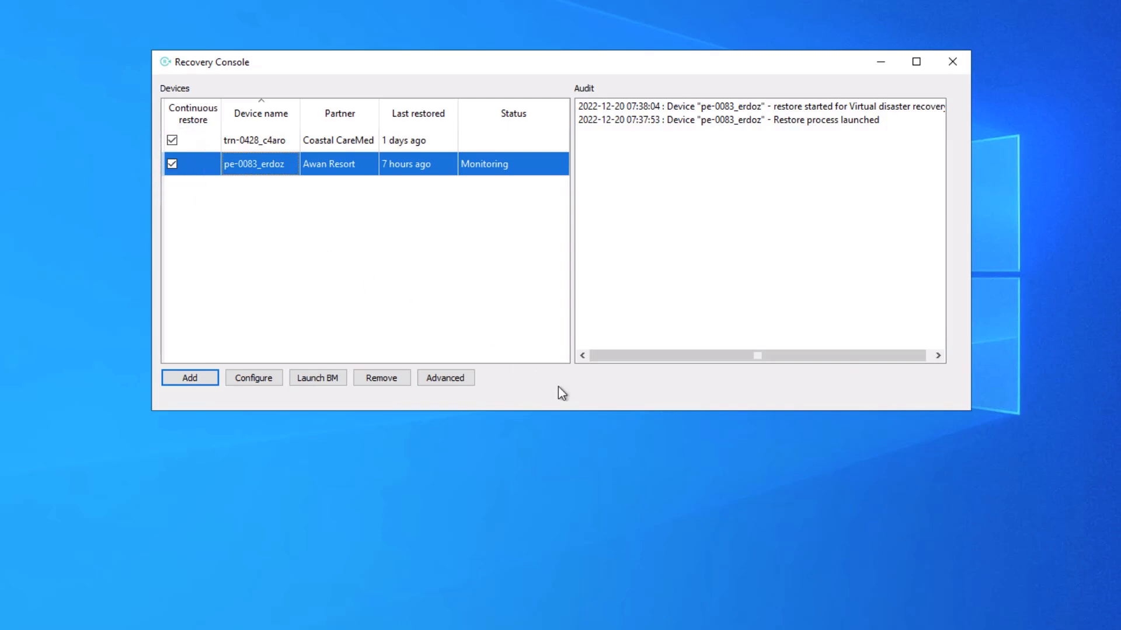
{"action": "left_click", "coordinate": [317, 378]}
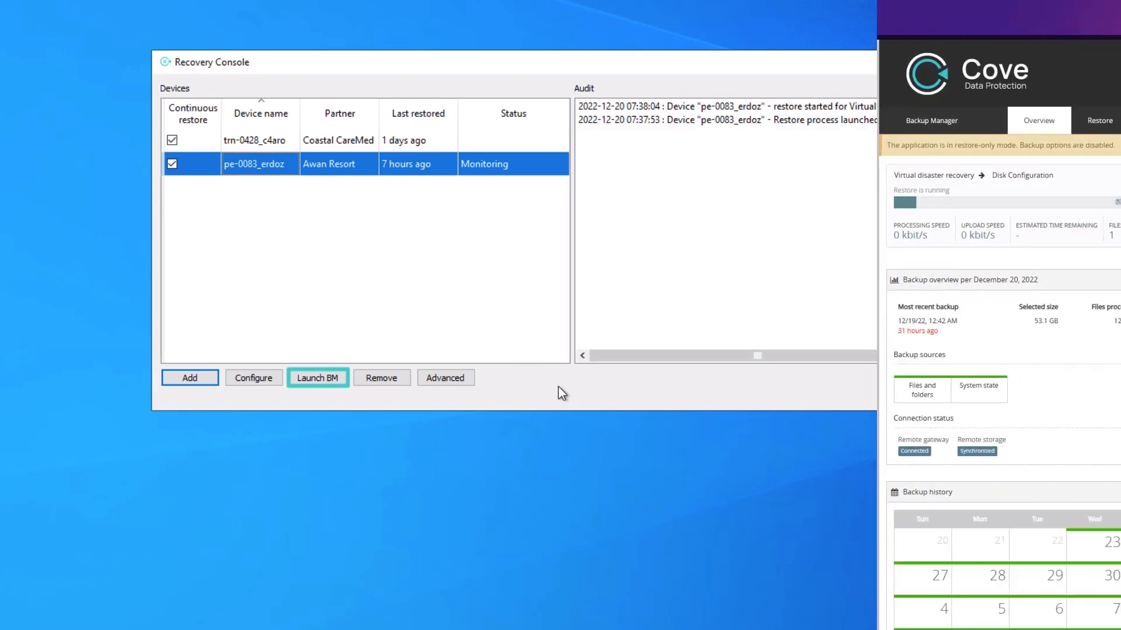